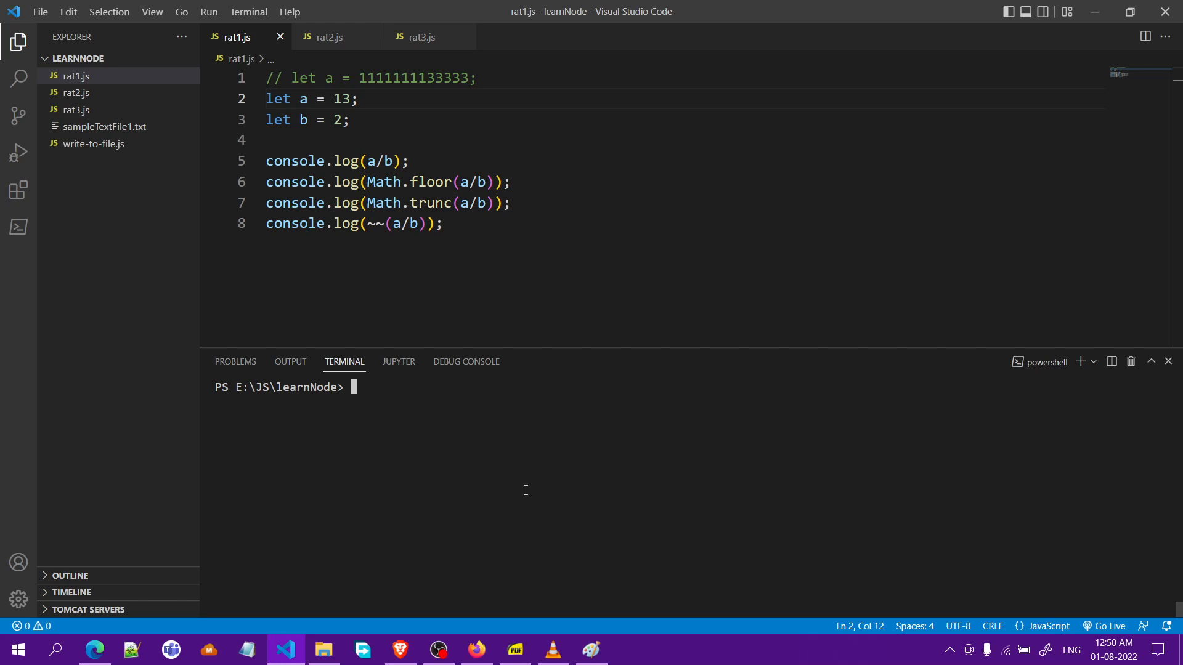
pyautogui.moveTo(365, 158)
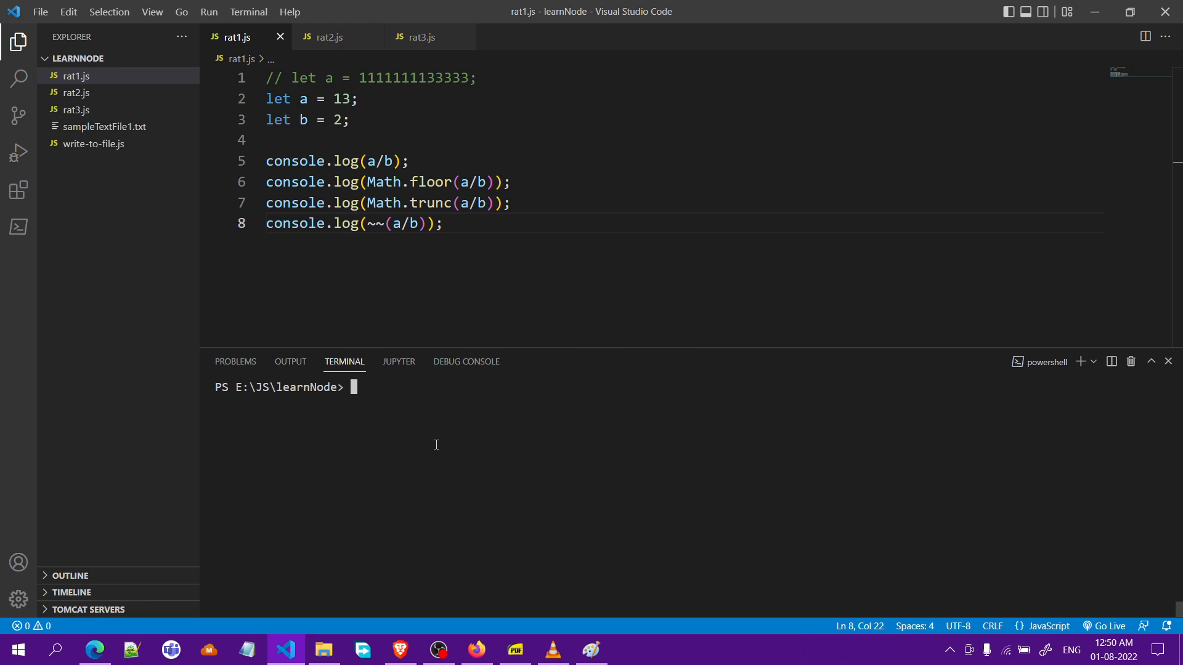
# Run node rat1.js in the terminal.
pyautogui.write('n9od')
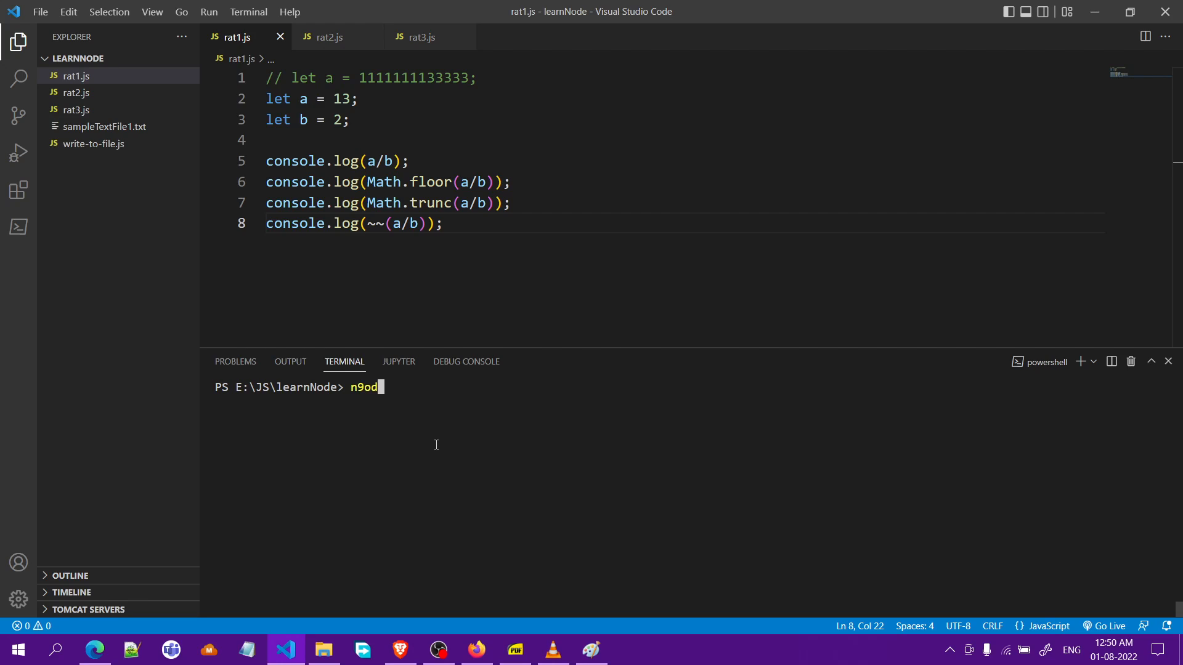
pyautogui.write('node')
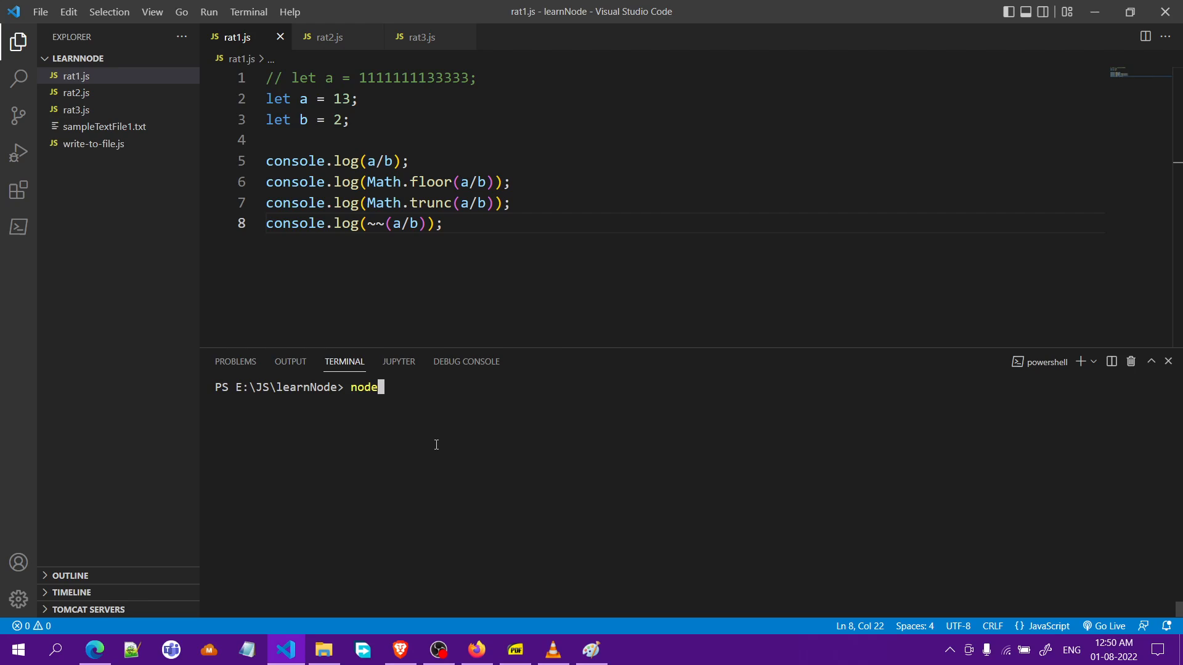
pyautogui.write('rat1.j')
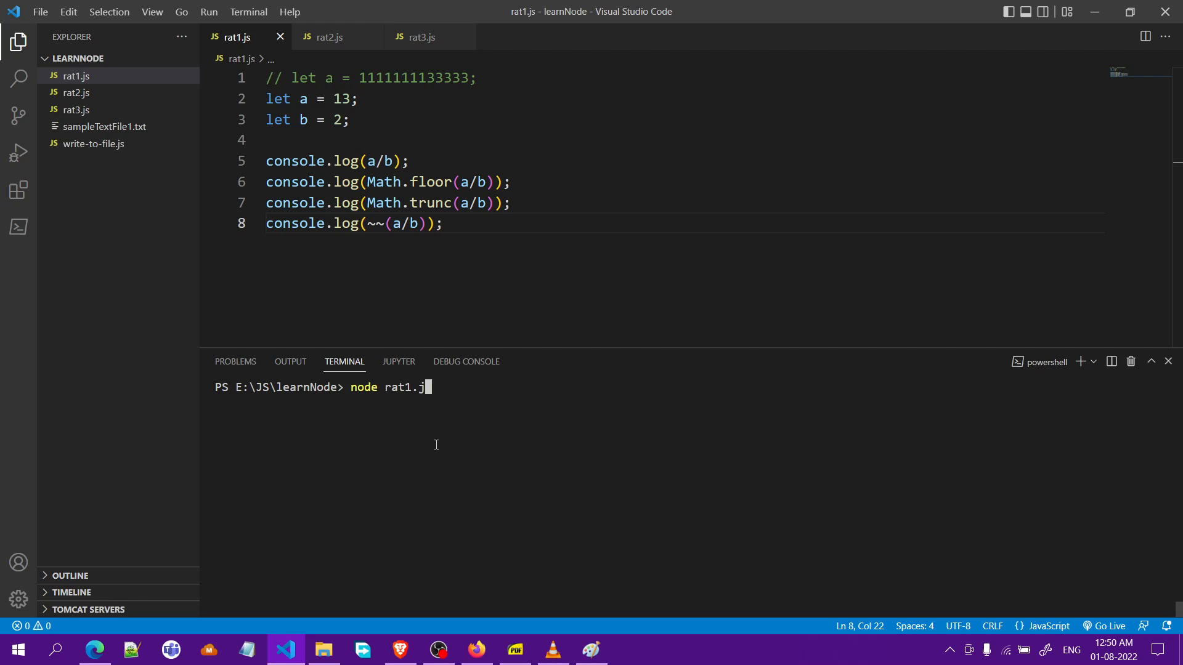
pyautogui.press('Enter')
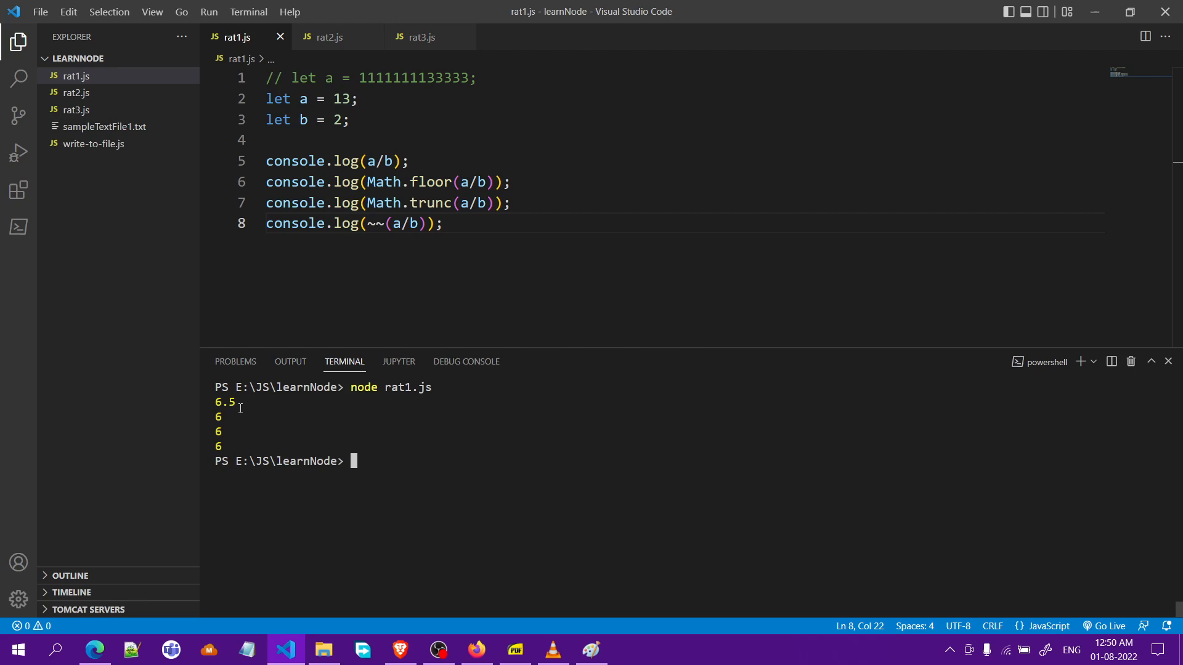
# Review the 6.5, 6, 6, 6 output and the ~~(a/b) expression, then go to let a = 13.
pyautogui.doubleClick(225, 402)
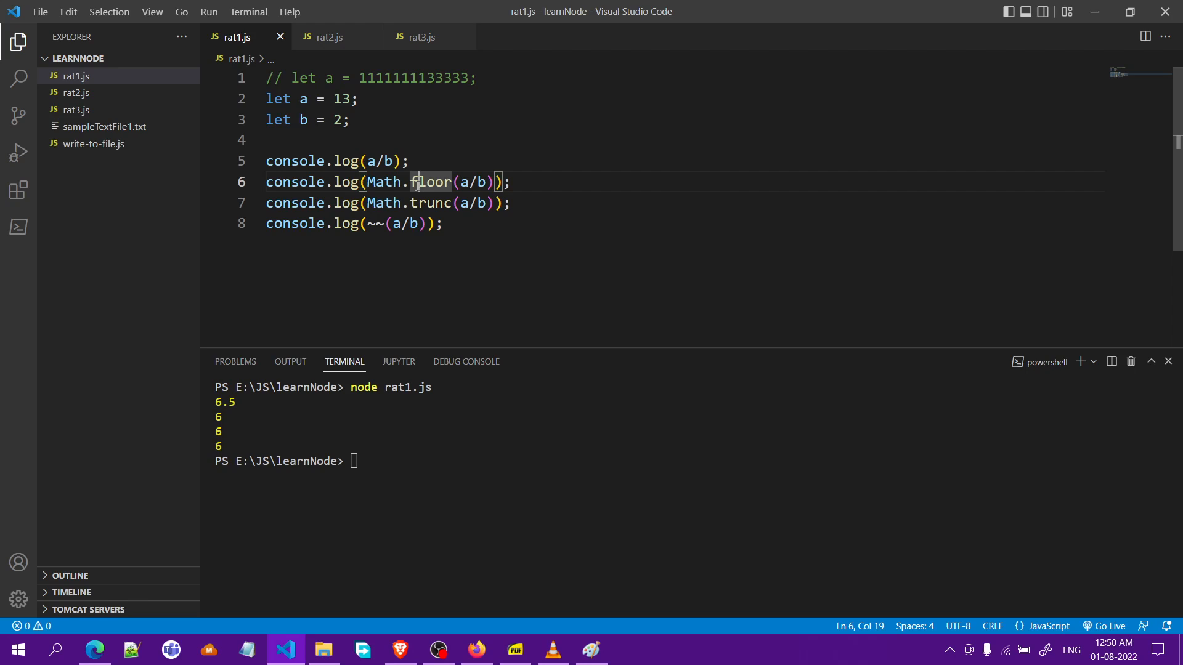
pyautogui.click(418, 203)
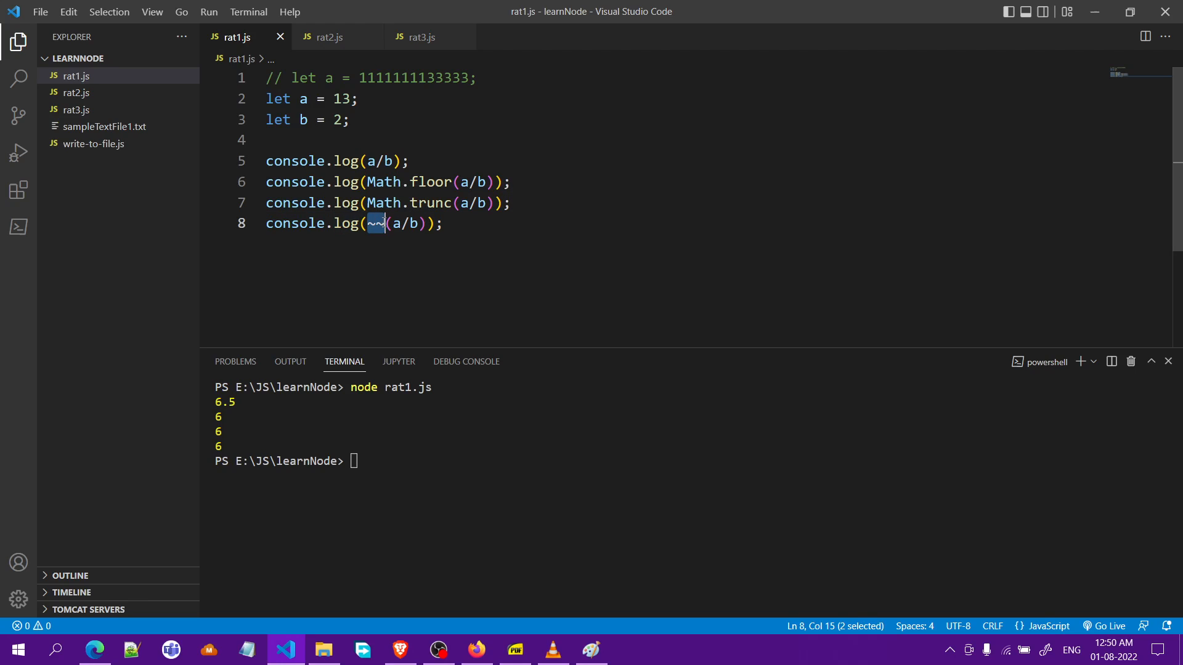
pyautogui.moveTo(404, 260)
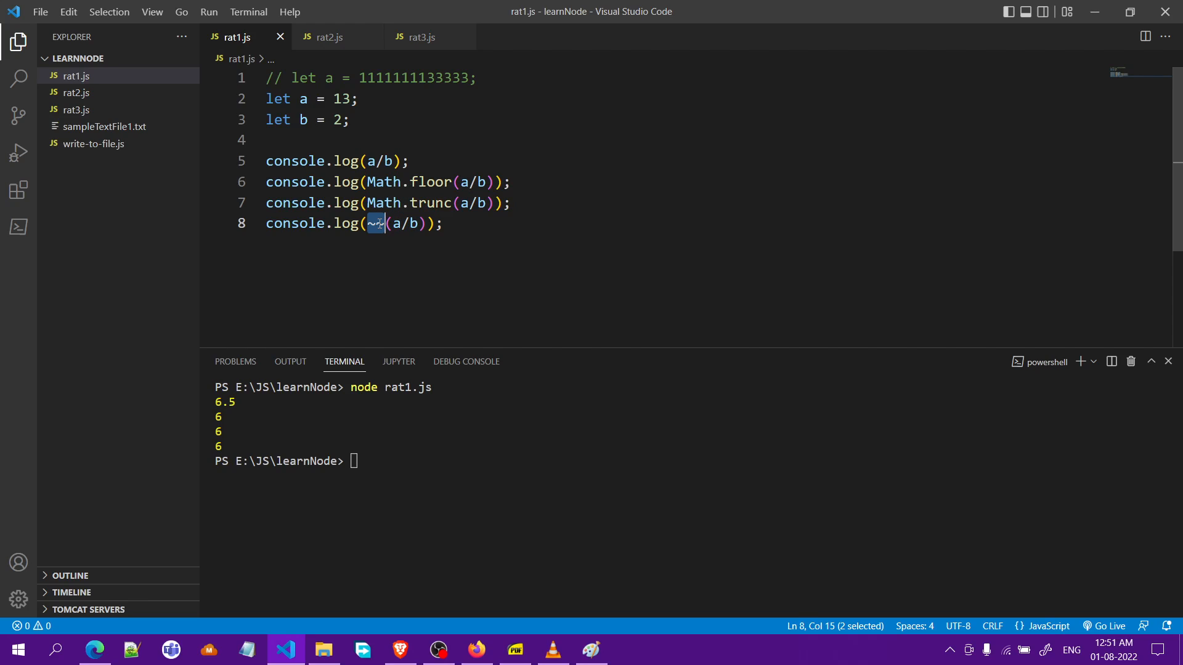
pyautogui.moveTo(385, 223); pyautogui.dragTo(424, 223)
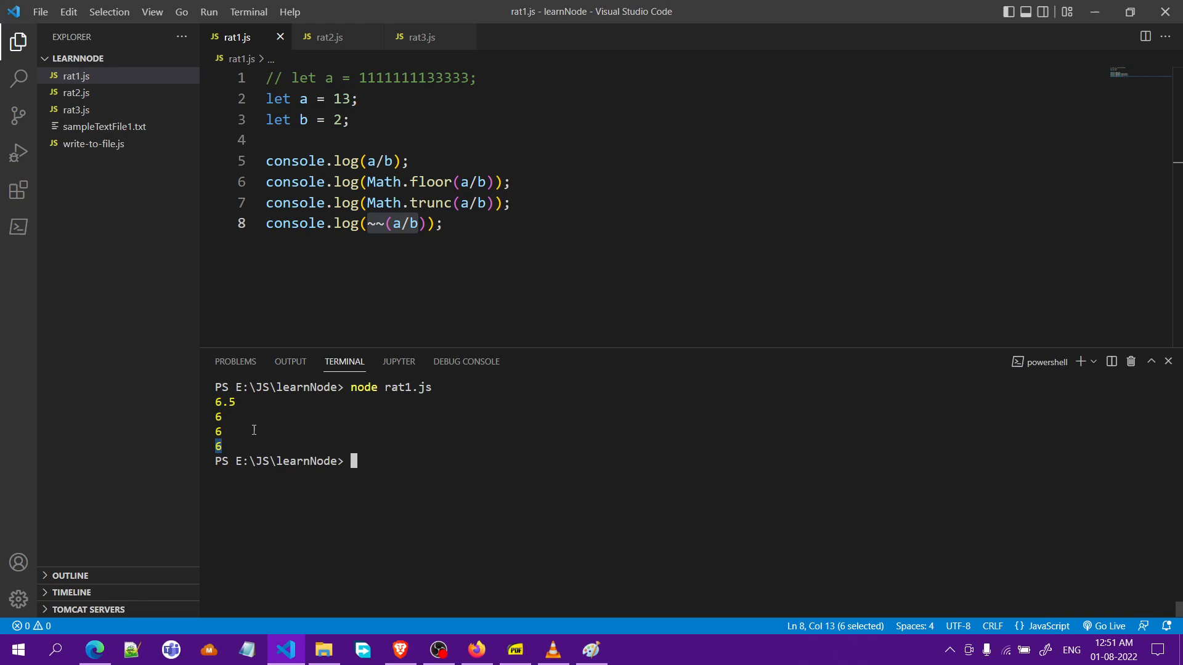
pyautogui.click(498, 182)
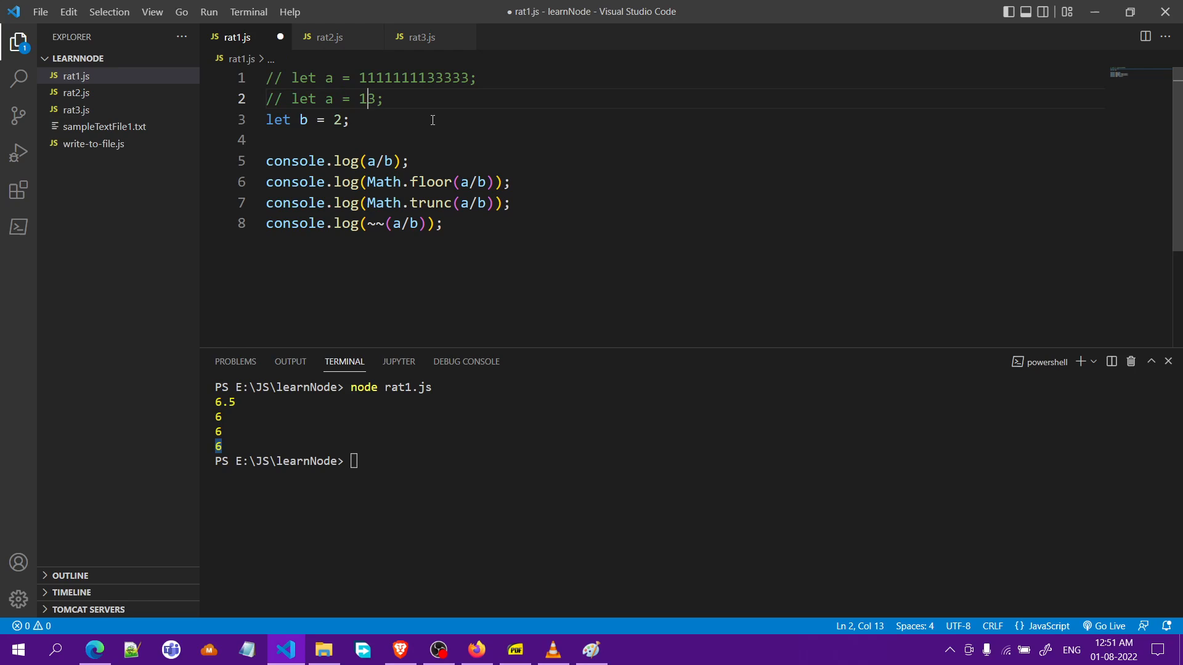
pyautogui.click(414, 78)
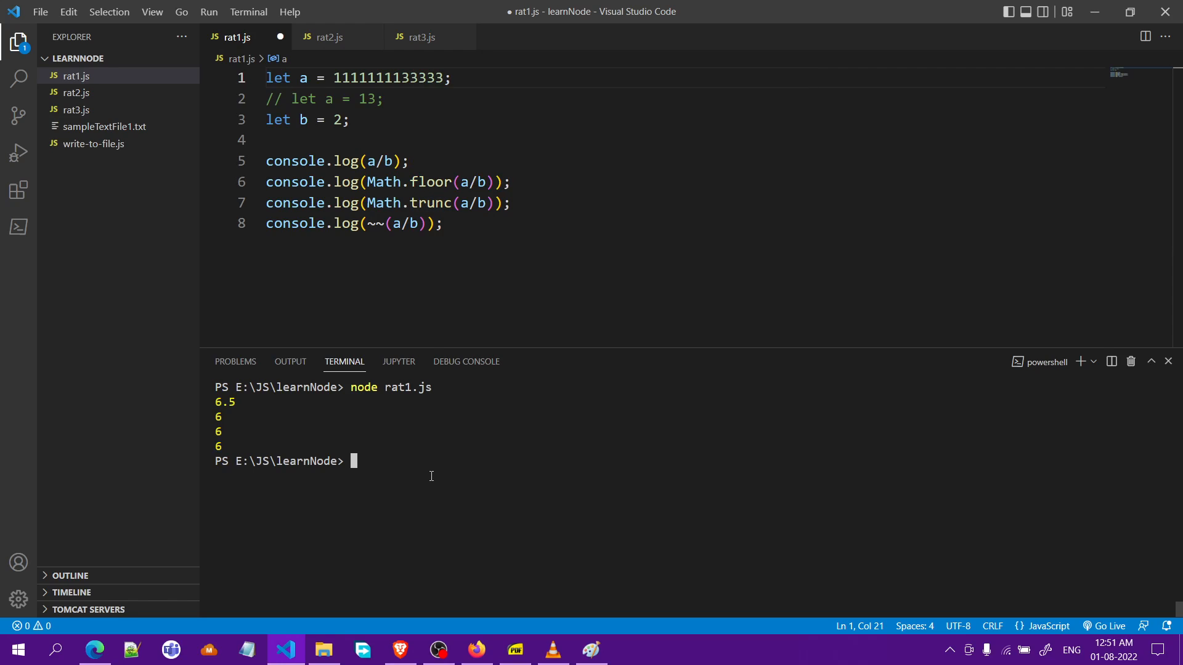
pyautogui.write('node rat1.js')
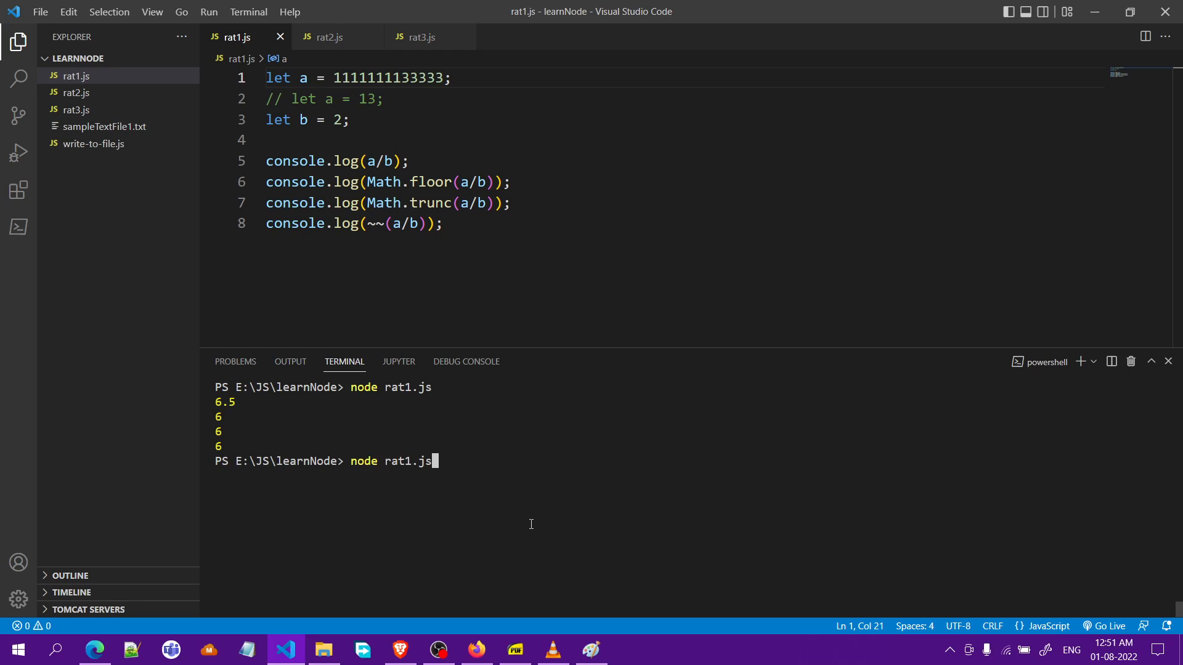
pyautogui.press('Enter')
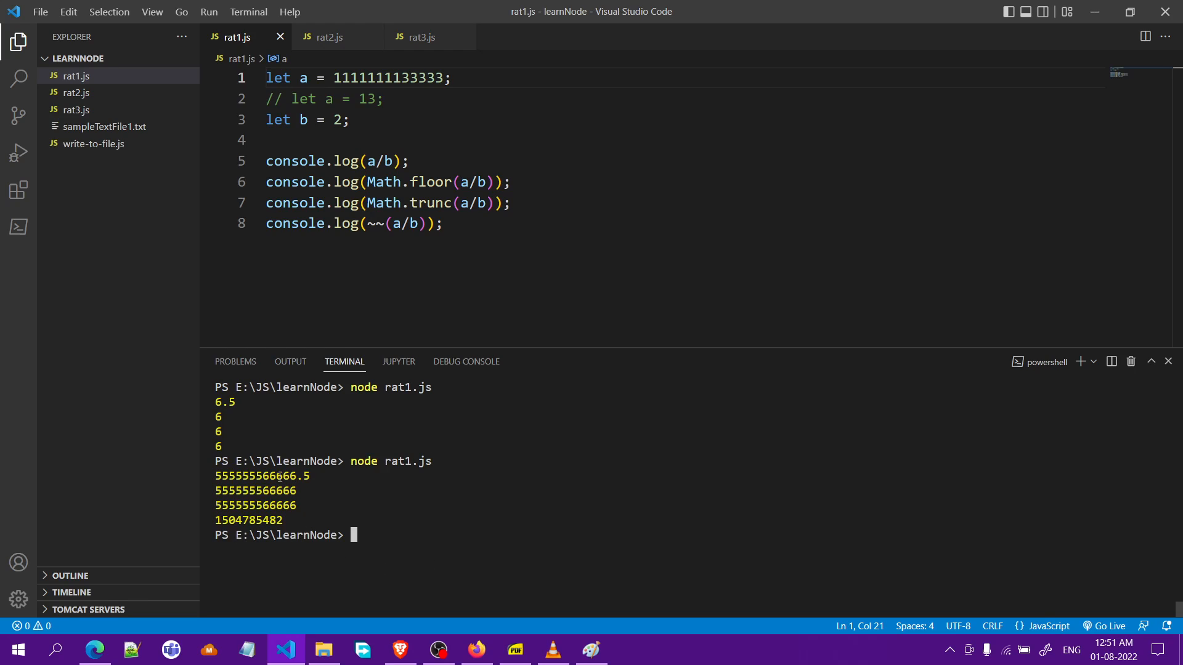
pyautogui.moveTo(235, 476); pyautogui.dragTo(311, 477)
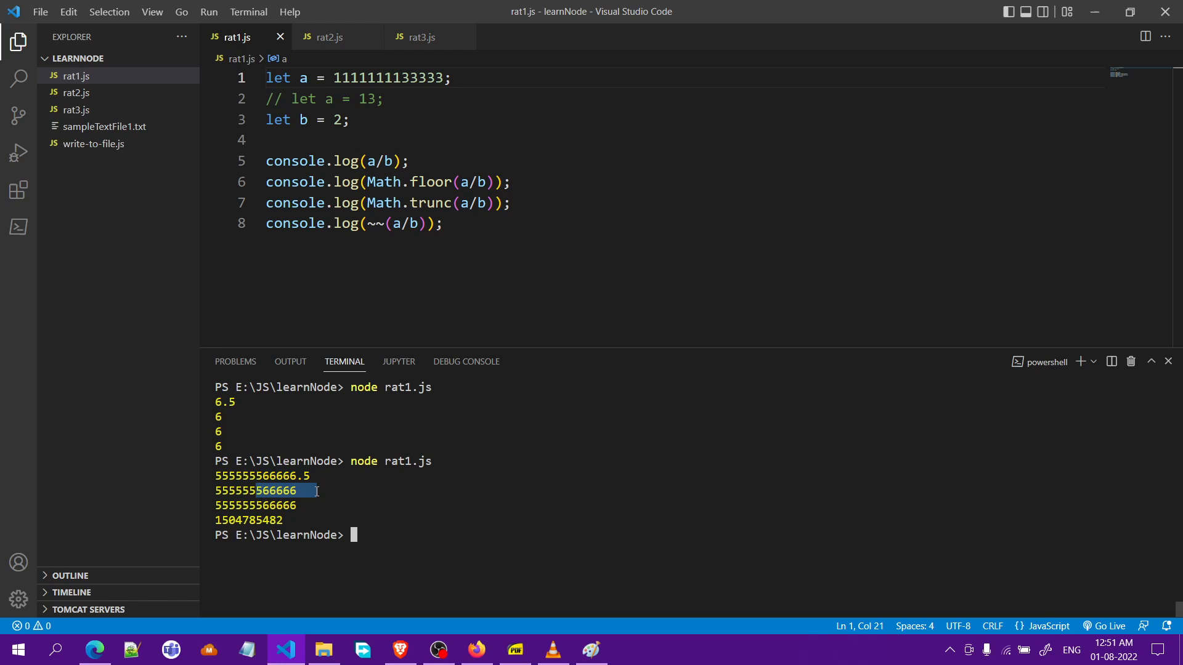
pyautogui.moveTo(304, 454)
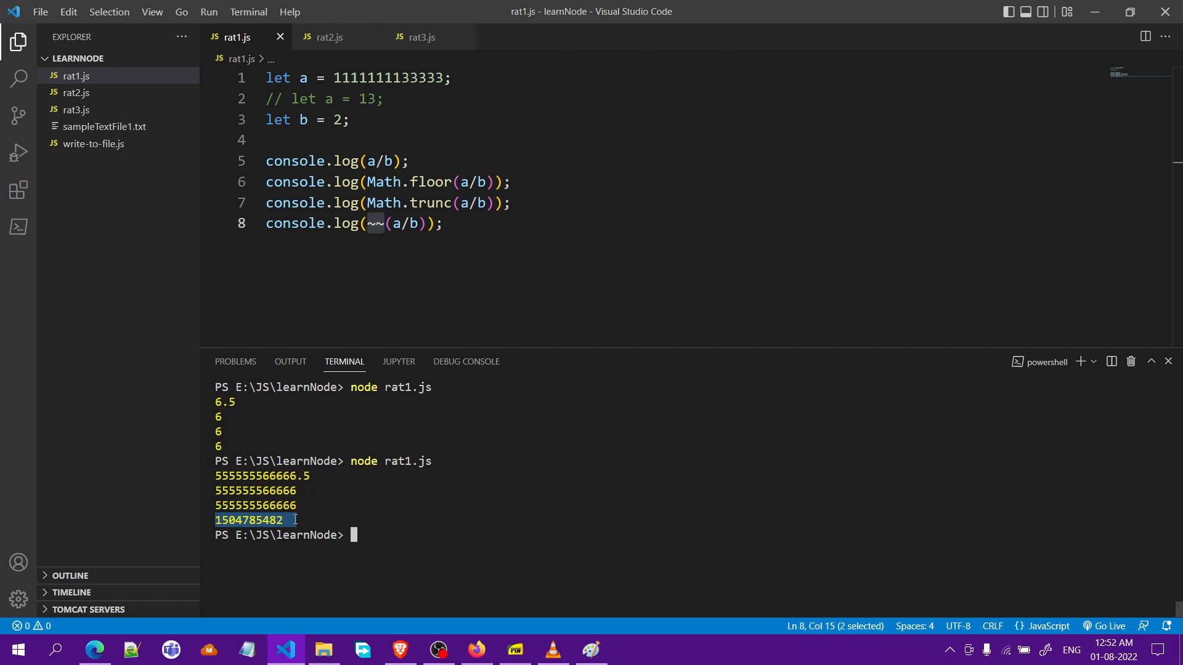
pyautogui.moveTo(481, 322)
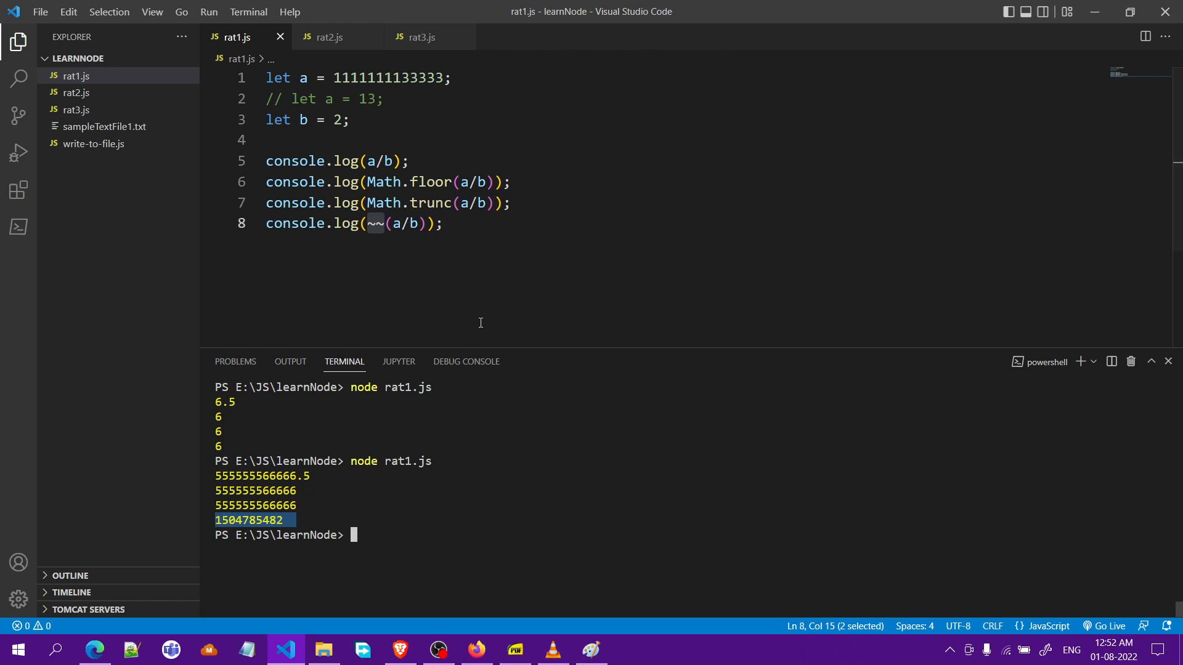
pyautogui.moveTo(343, 231)
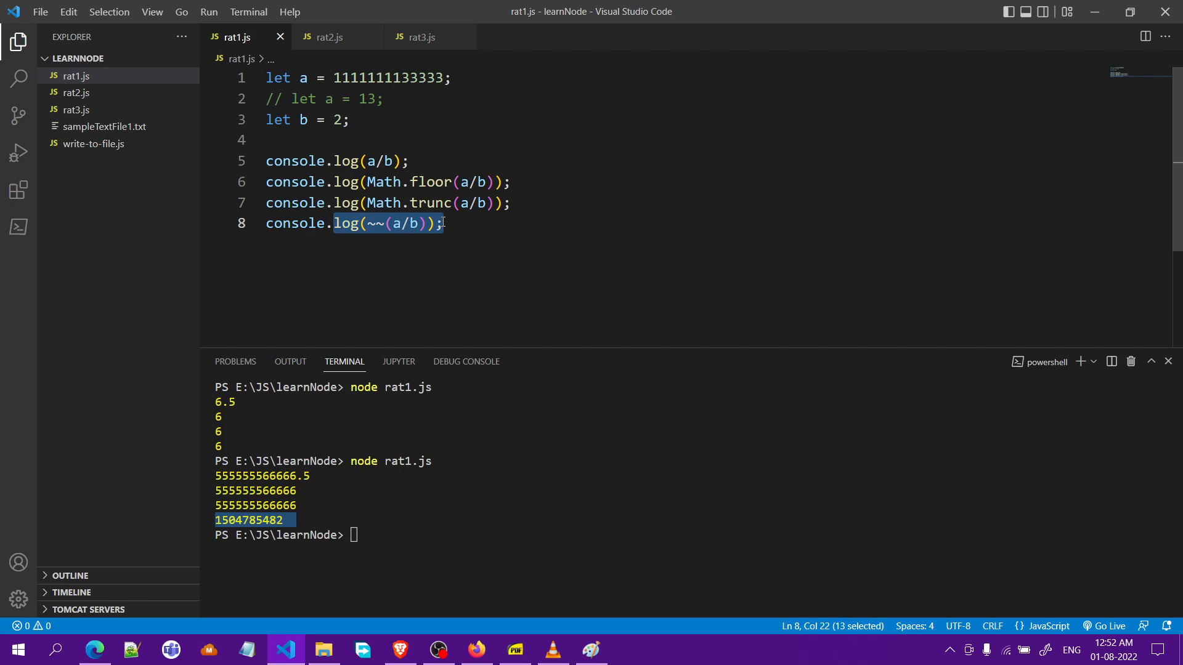
pyautogui.moveTo(465, 229)
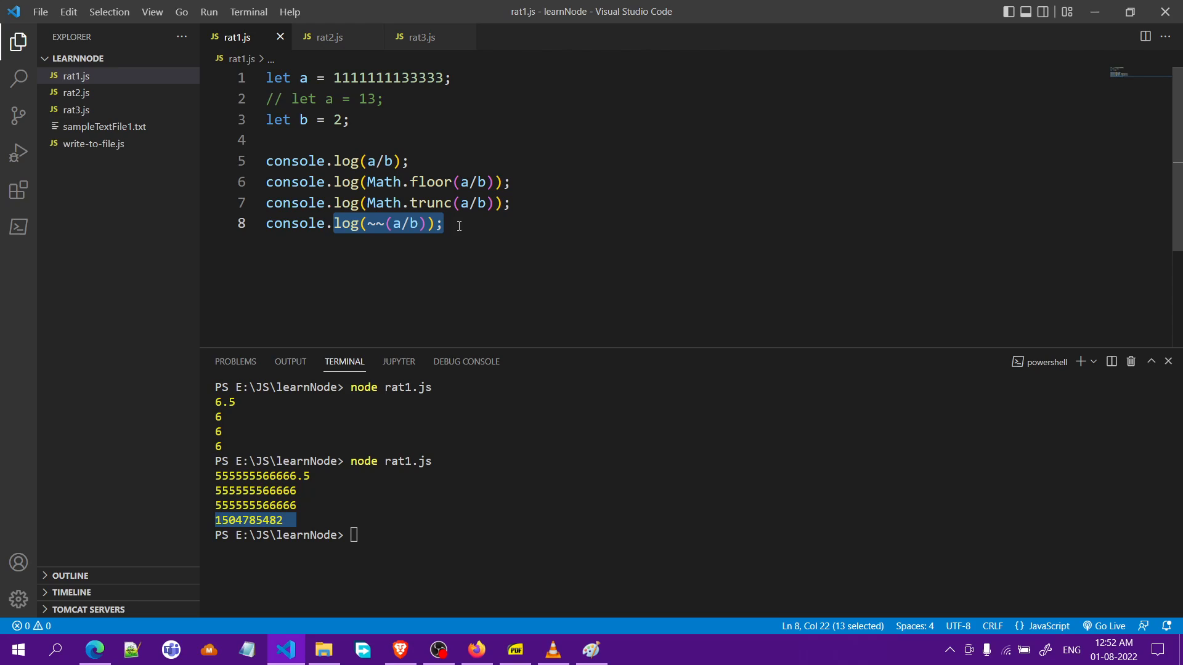
pyautogui.click(398, 449)
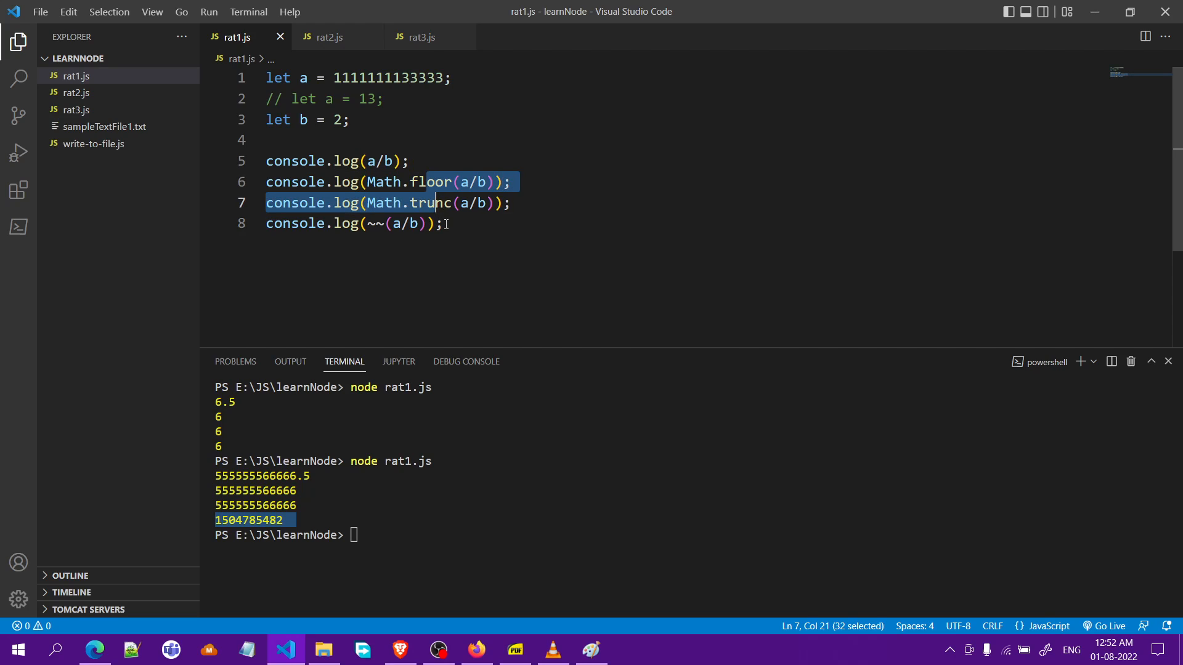
pyautogui.click(442, 223)
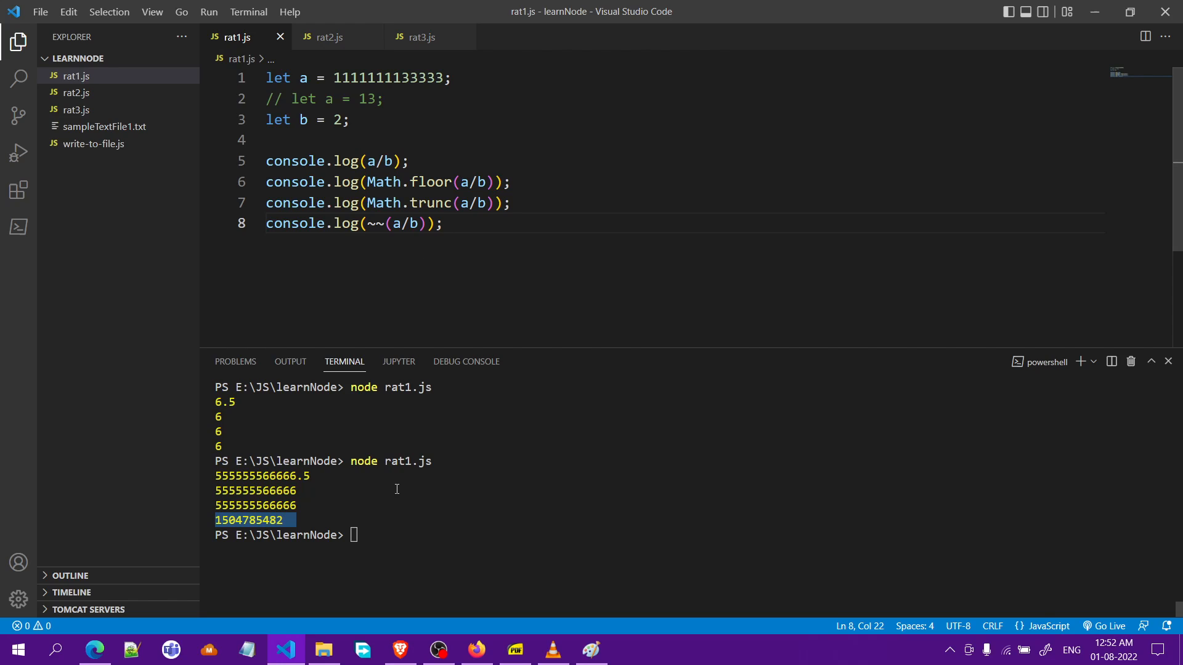
# Clear the terminal with cls, open rat2.js, and scroll down to the bitwise timing block.
pyautogui.write('cls')
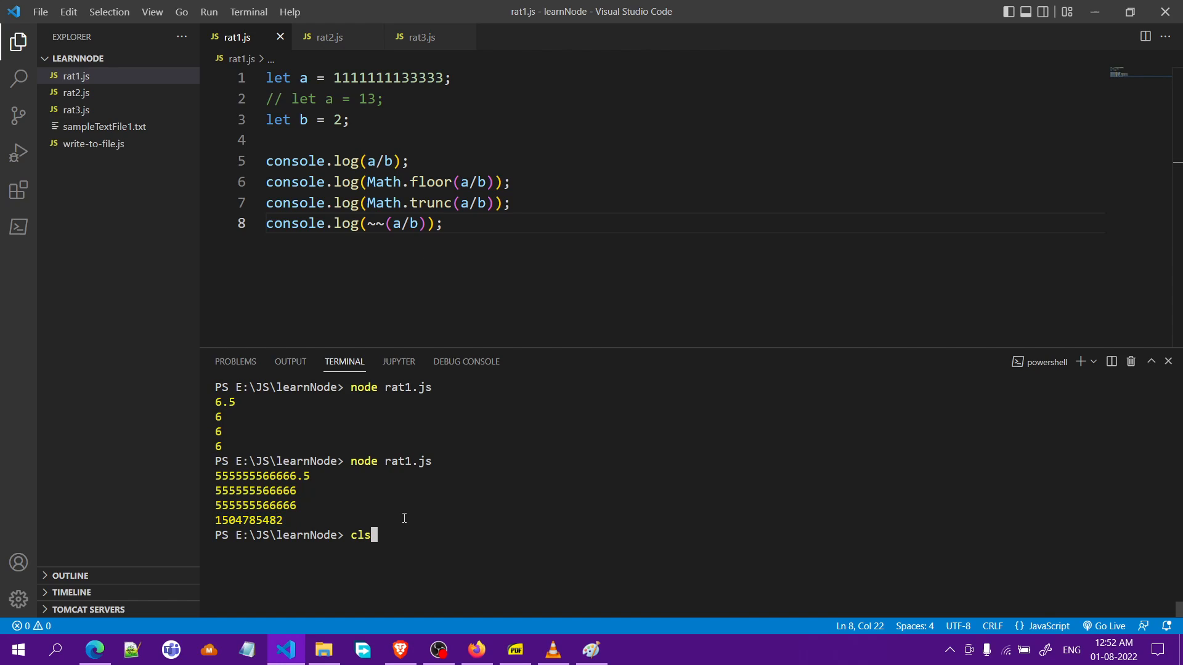
pyautogui.click(328, 37)
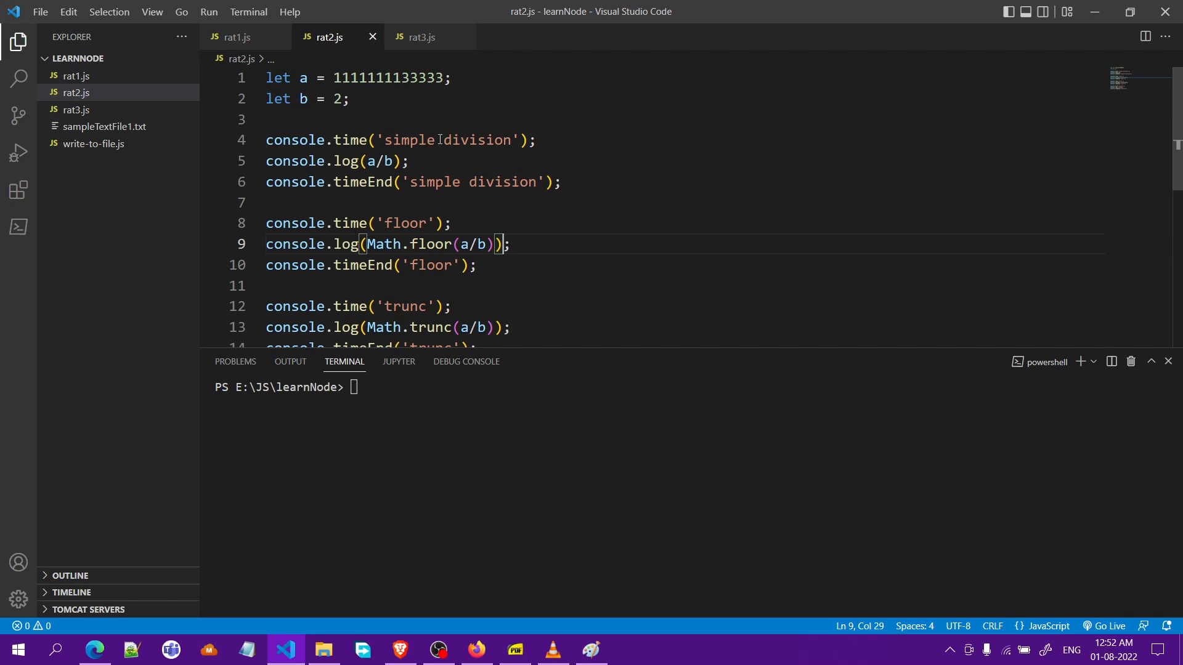
pyautogui.scroll(-3)
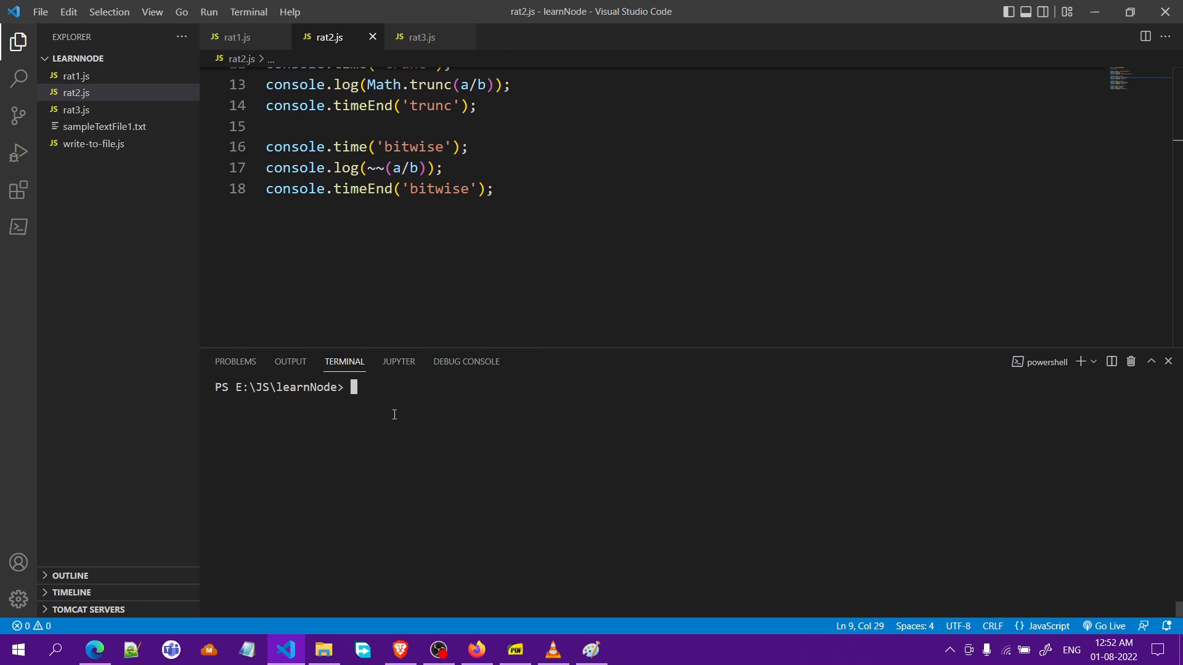
# Run rat2.js and compare the floor, trunc, and bitwise 0.187ms timings.
pyautogui.write('node rat2.js')
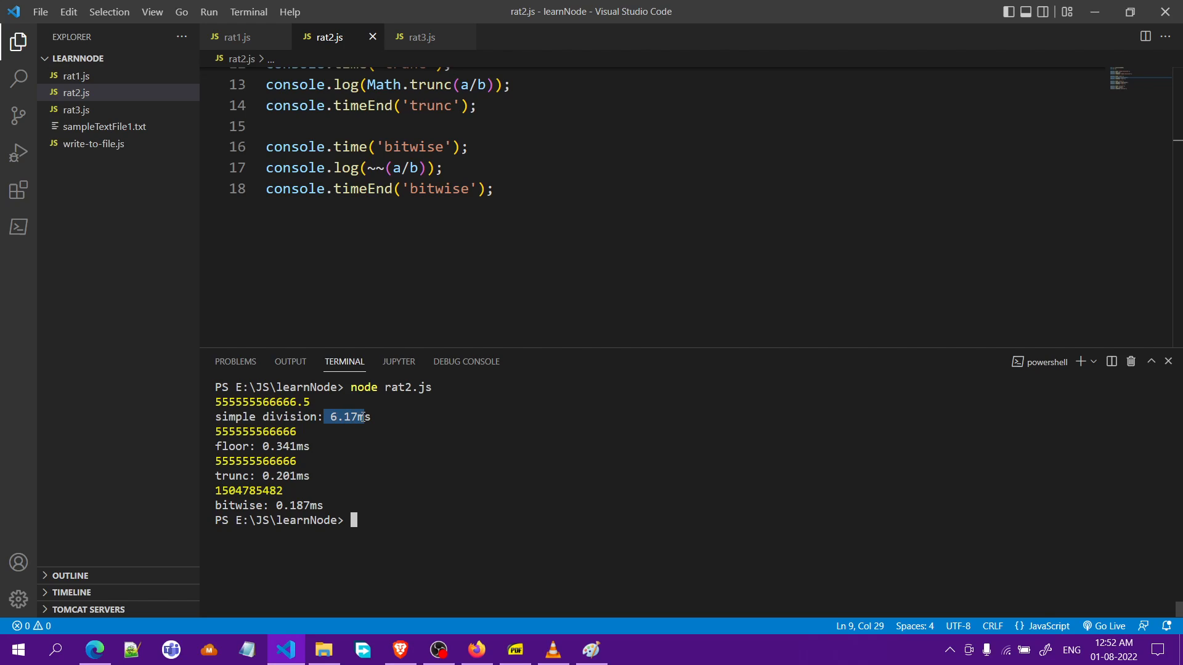
pyautogui.click(300, 446)
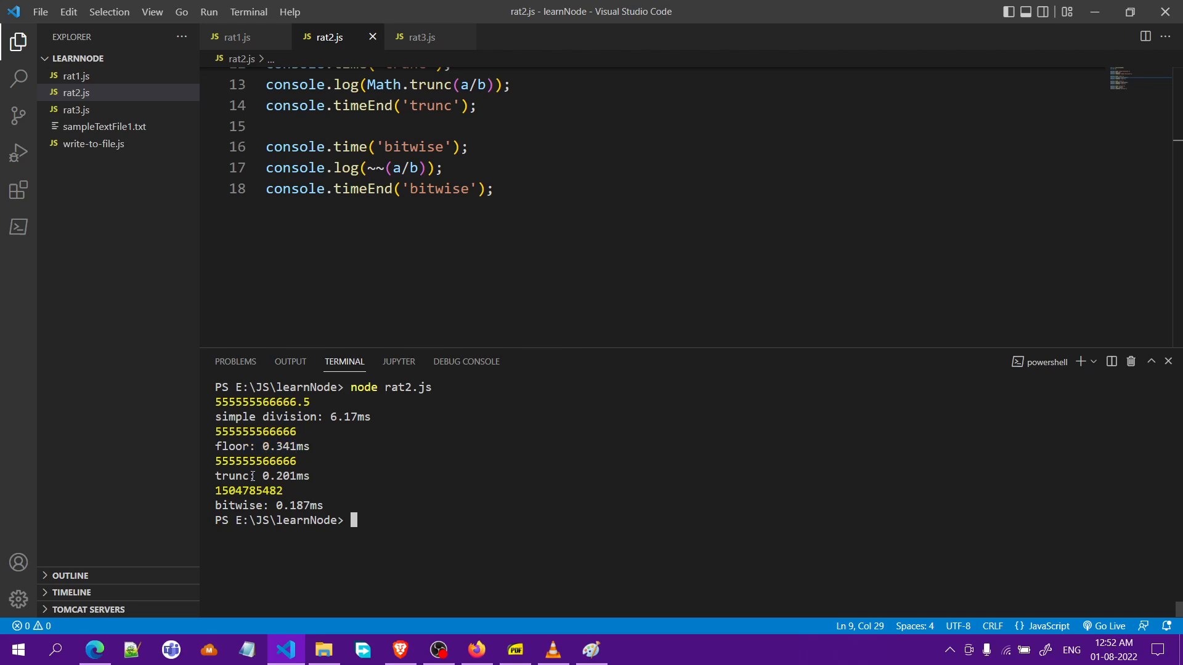
pyautogui.moveTo(257, 475); pyautogui.dragTo(309, 475)
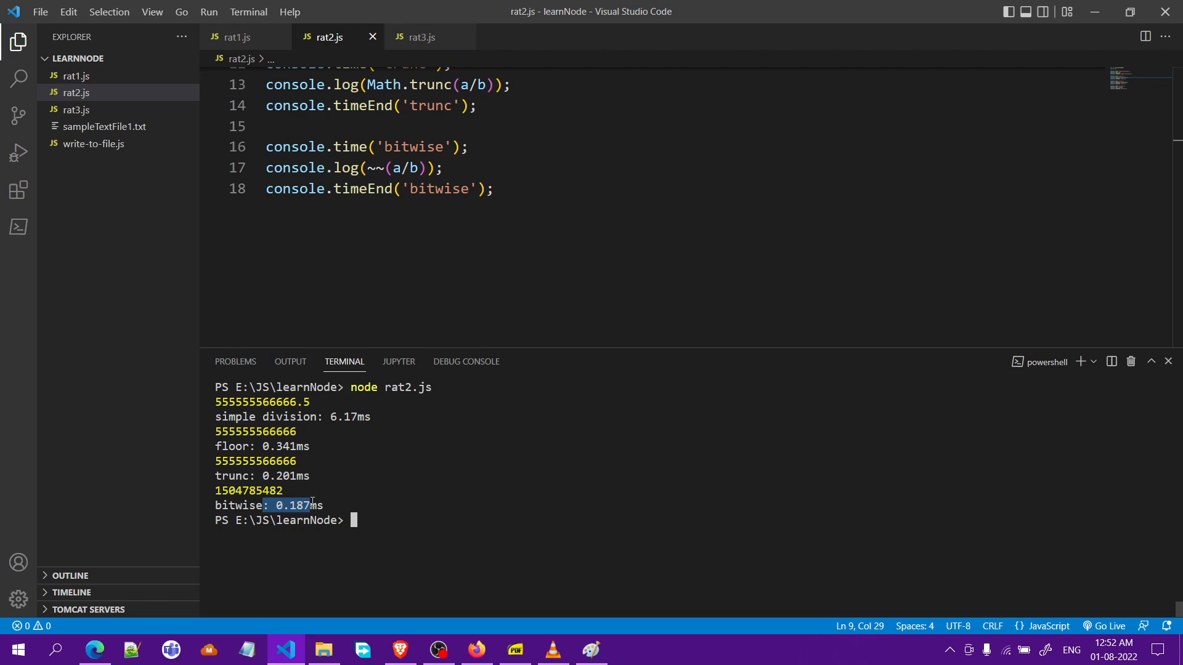
pyautogui.moveTo(337, 467)
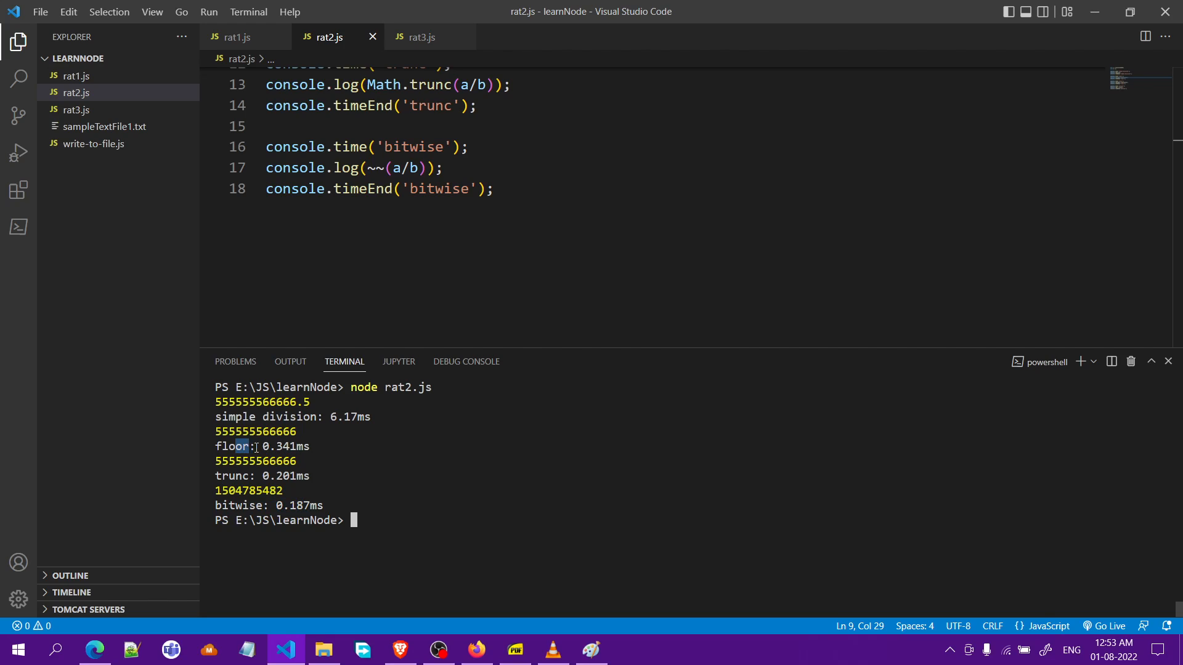
pyautogui.moveTo(242, 446); pyautogui.dragTo(316, 446)
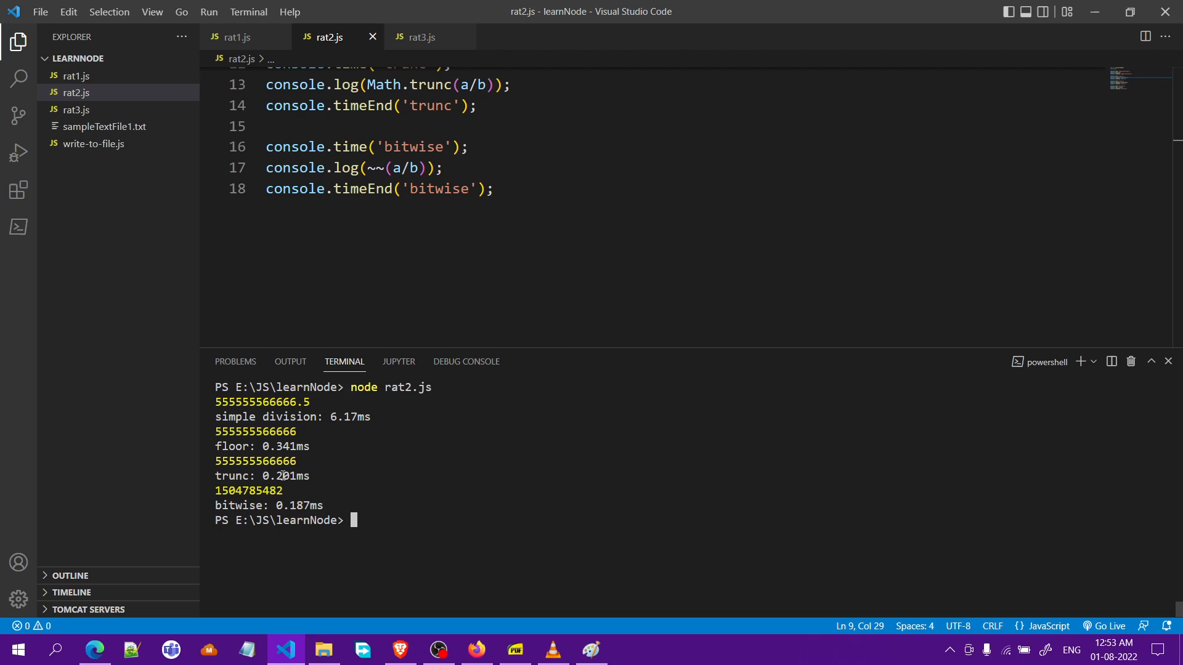
pyautogui.doubleClick(275, 446)
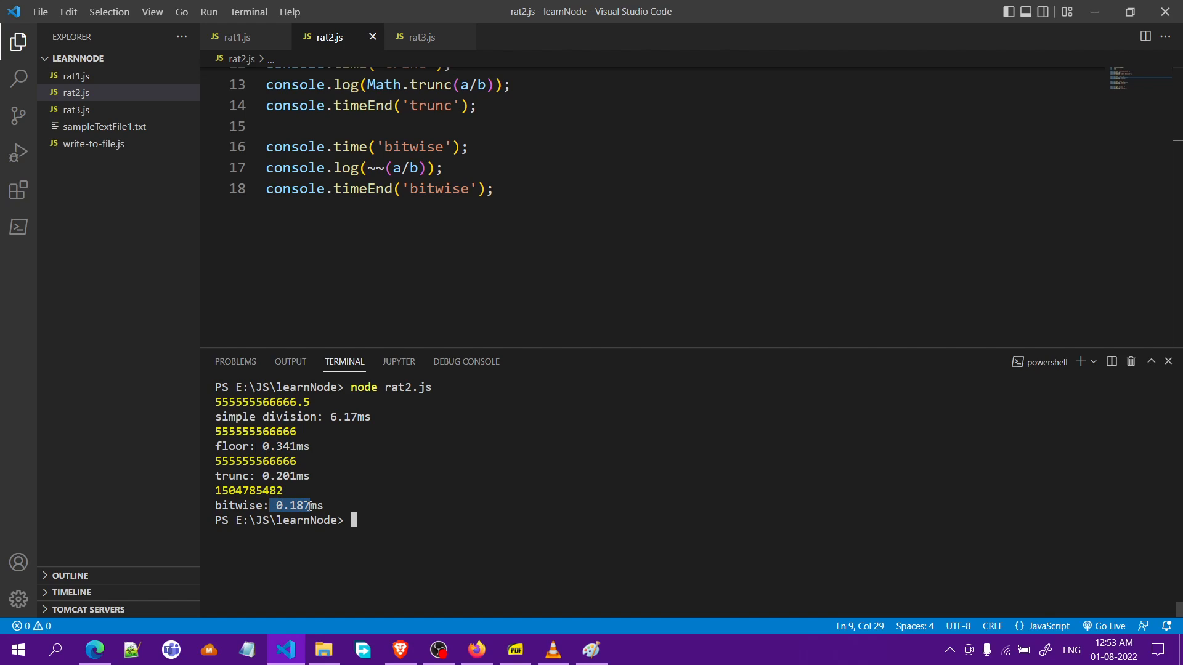
pyautogui.click(280, 471)
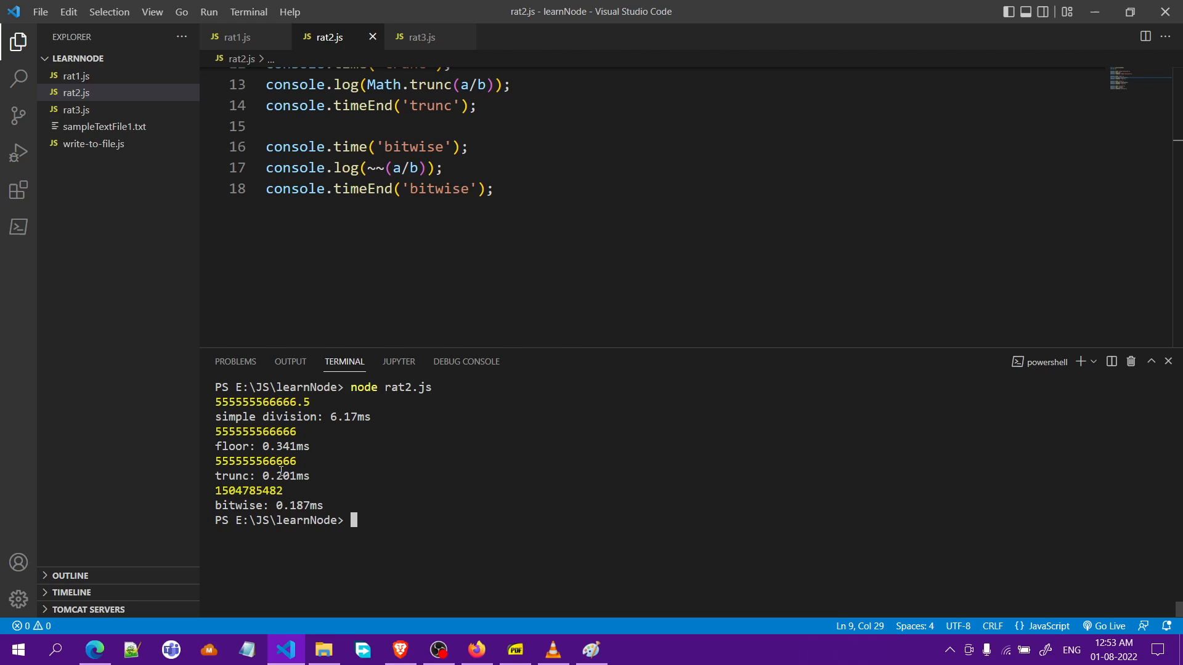
pyautogui.moveTo(451, 477)
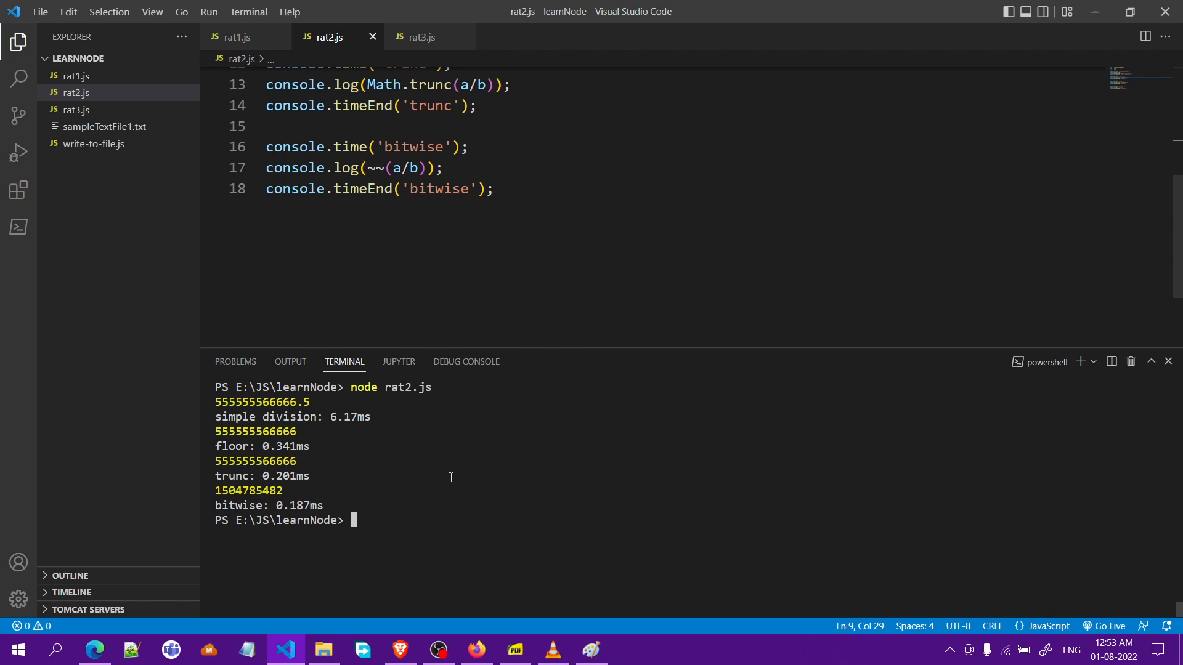
pyautogui.moveTo(311, 498)
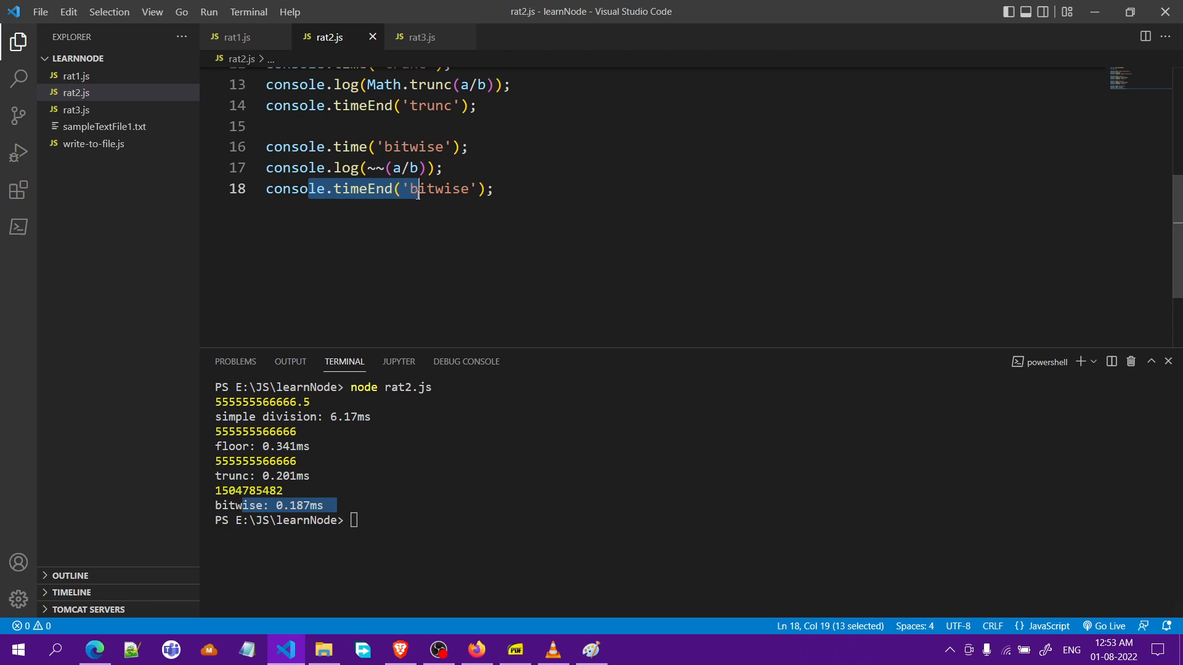
# In rat1.js, add blank lines separating plain division, the floor/trunc pair, and the bitwise line.
pyautogui.click(239, 38)
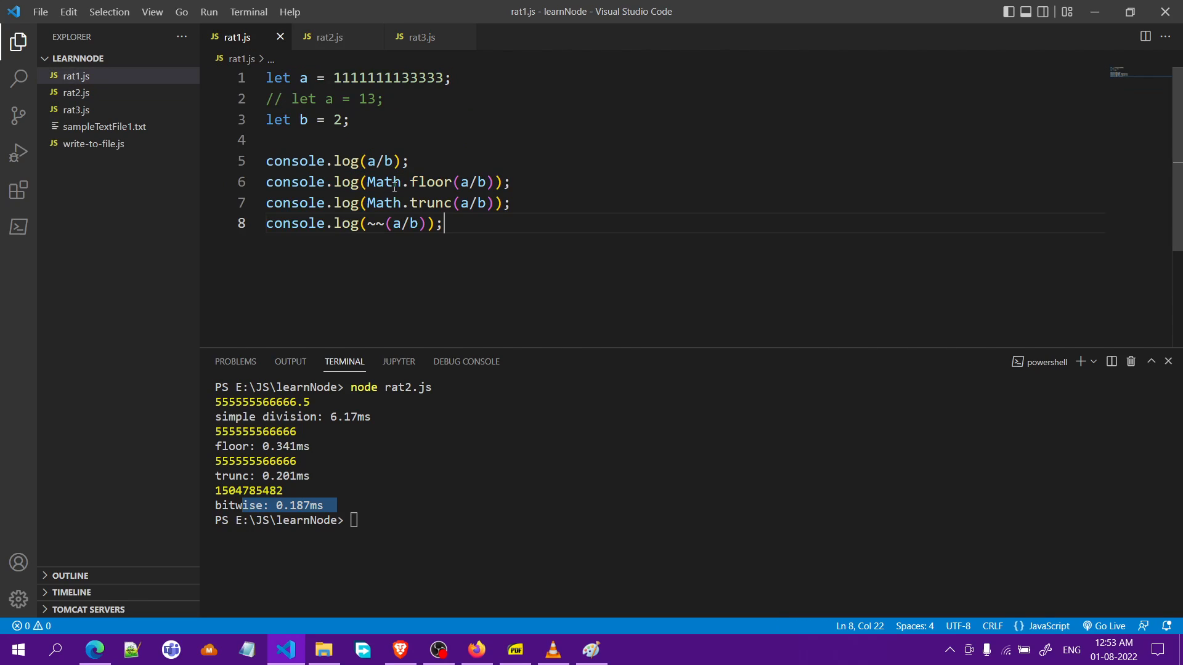
pyautogui.moveTo(364, 223); pyautogui.dragTo(443, 223)
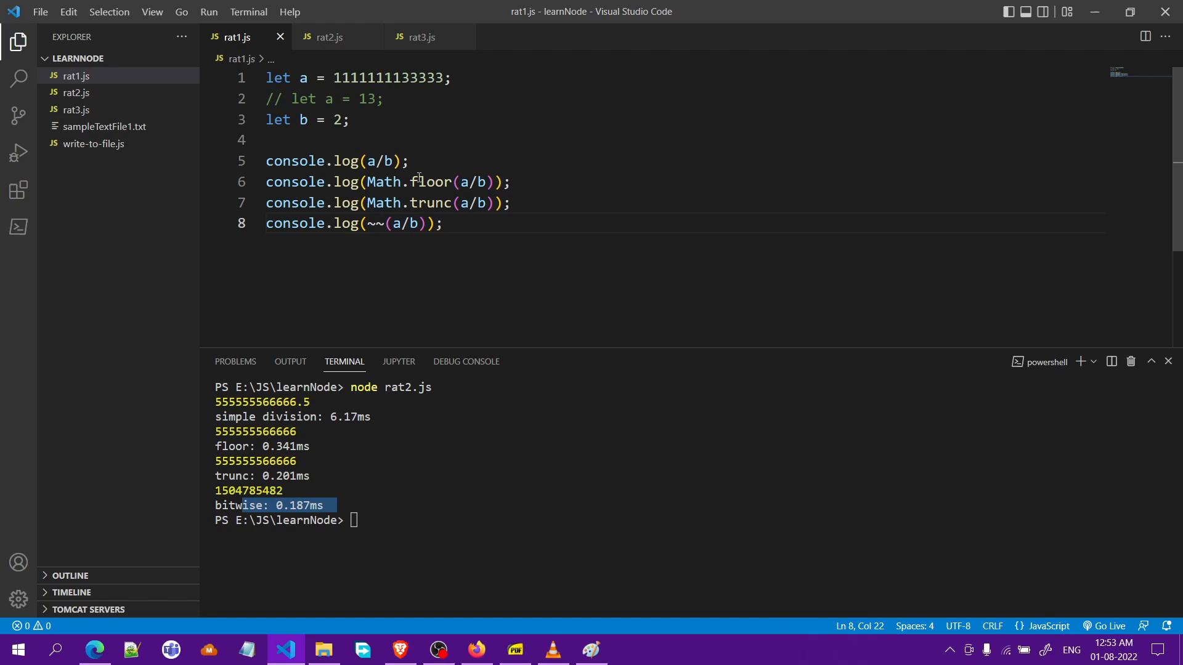
pyautogui.click(434, 160)
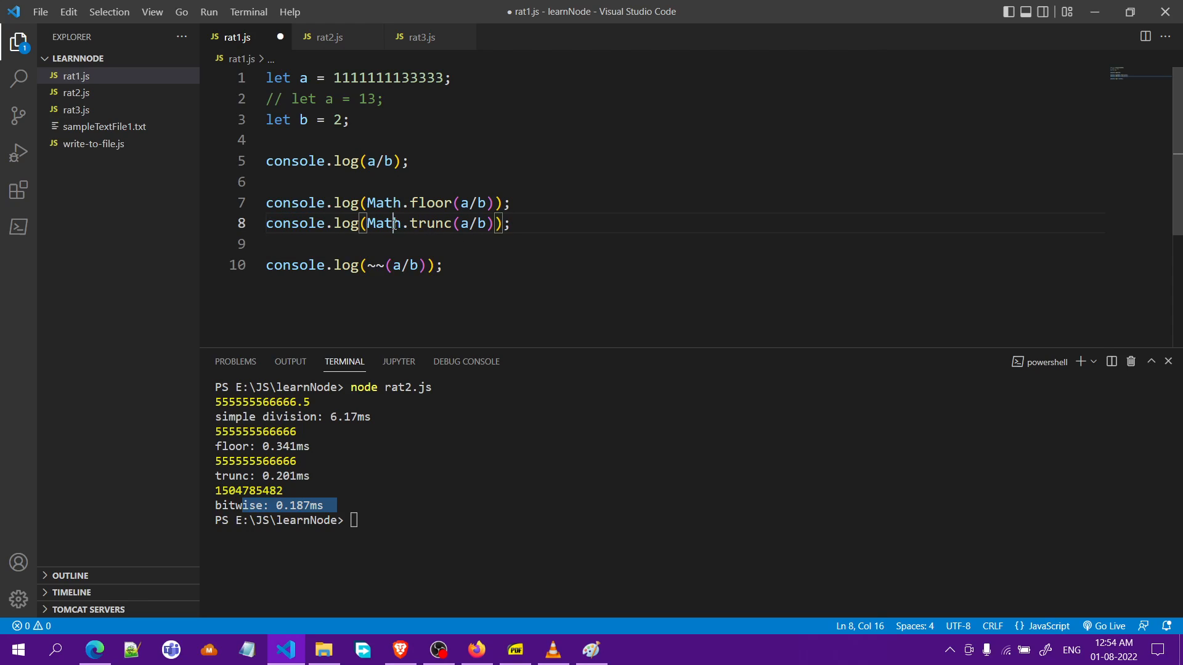
pyautogui.moveTo(393, 223); pyautogui.dragTo(504, 223)
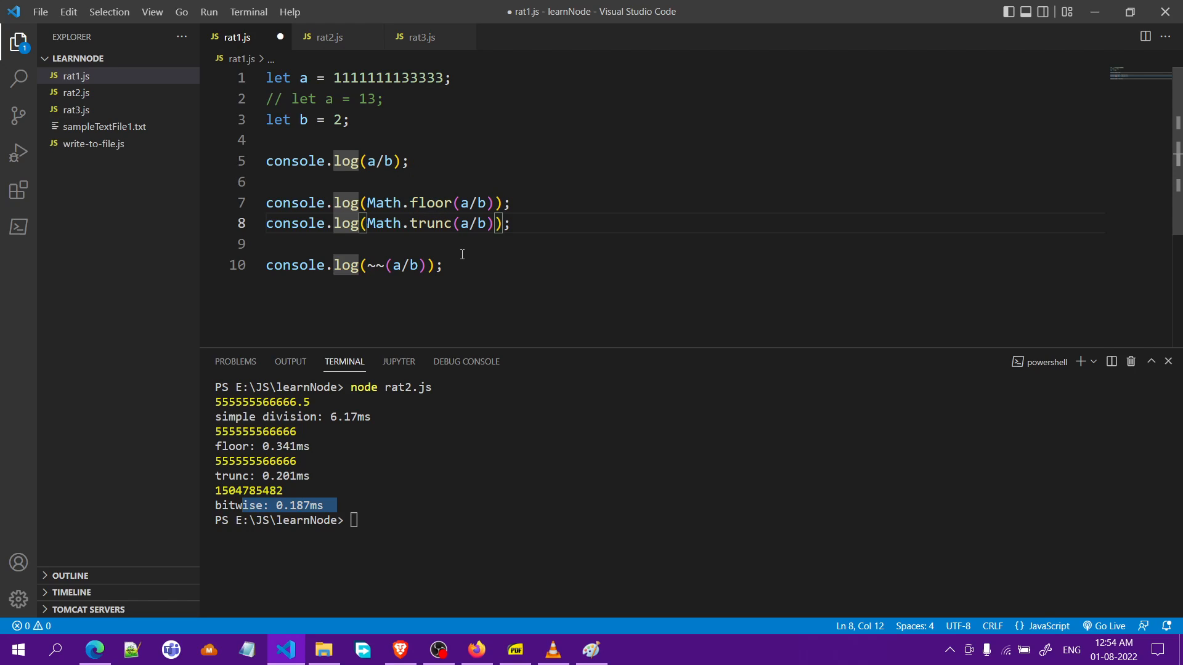
pyautogui.moveTo(457, 240)
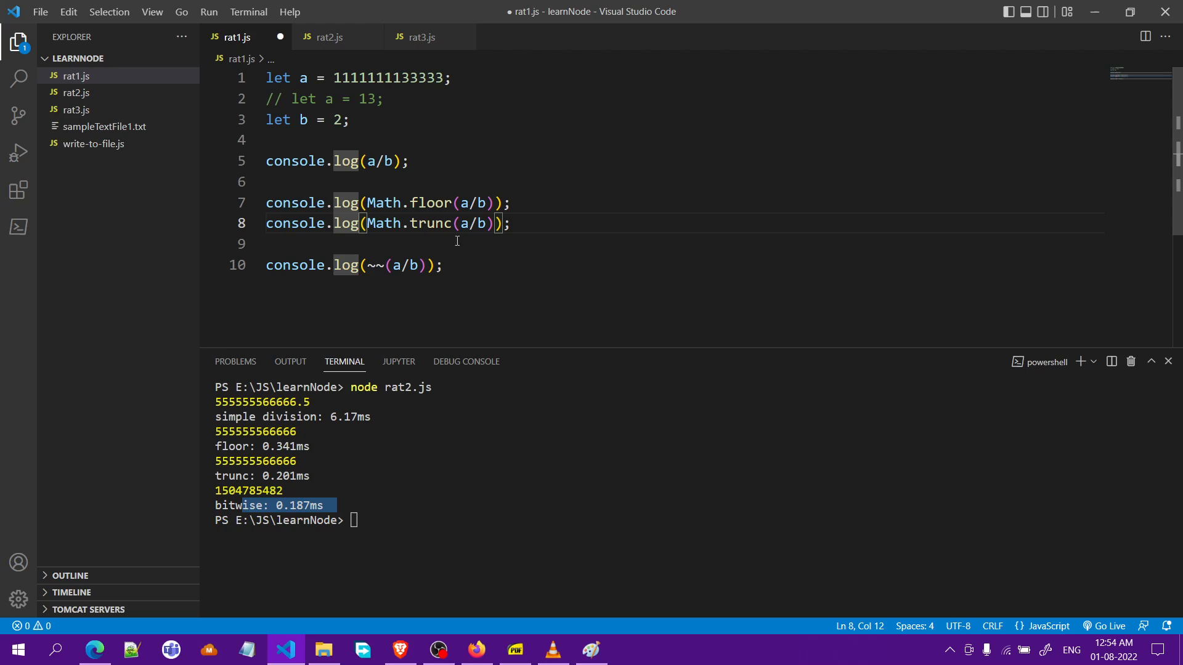